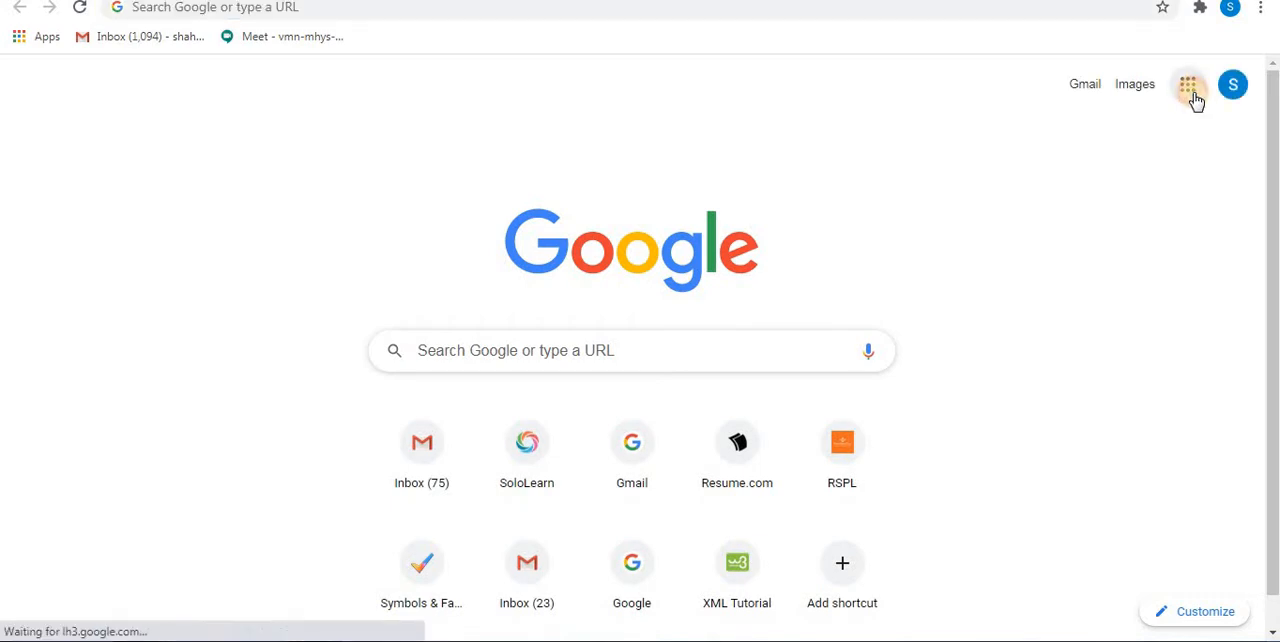
Step: Launch Google Classroom from the Google apps grid on Chrome's New Tab page
click(1188, 84)
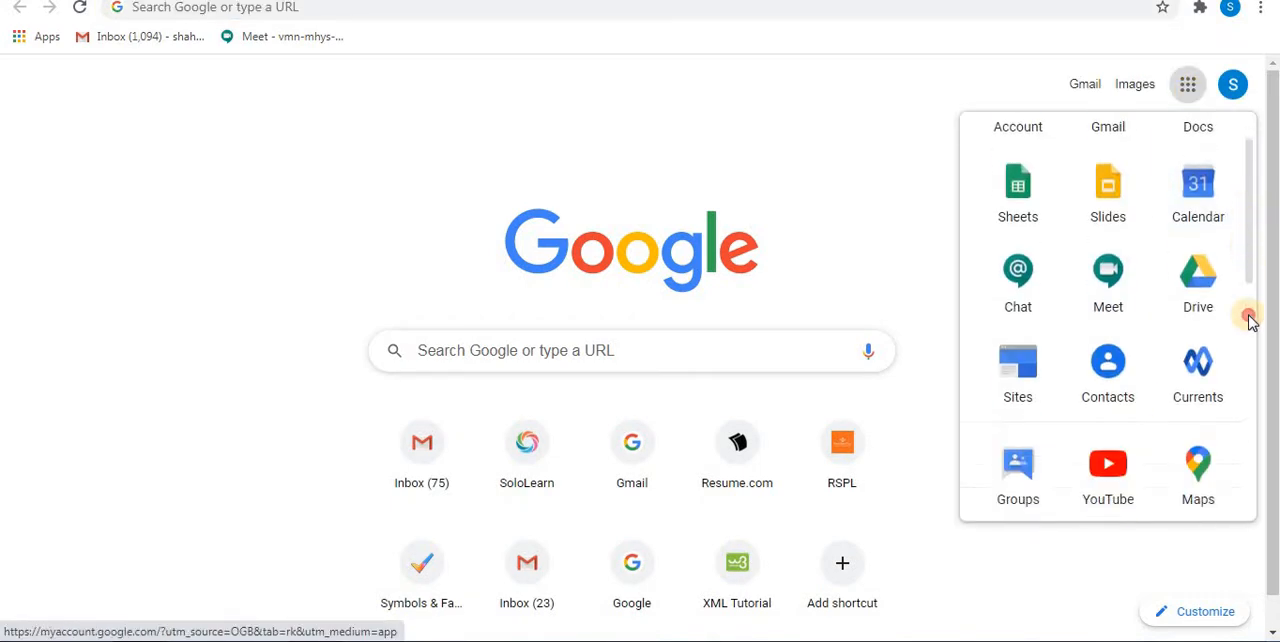
scroll(down, 3)
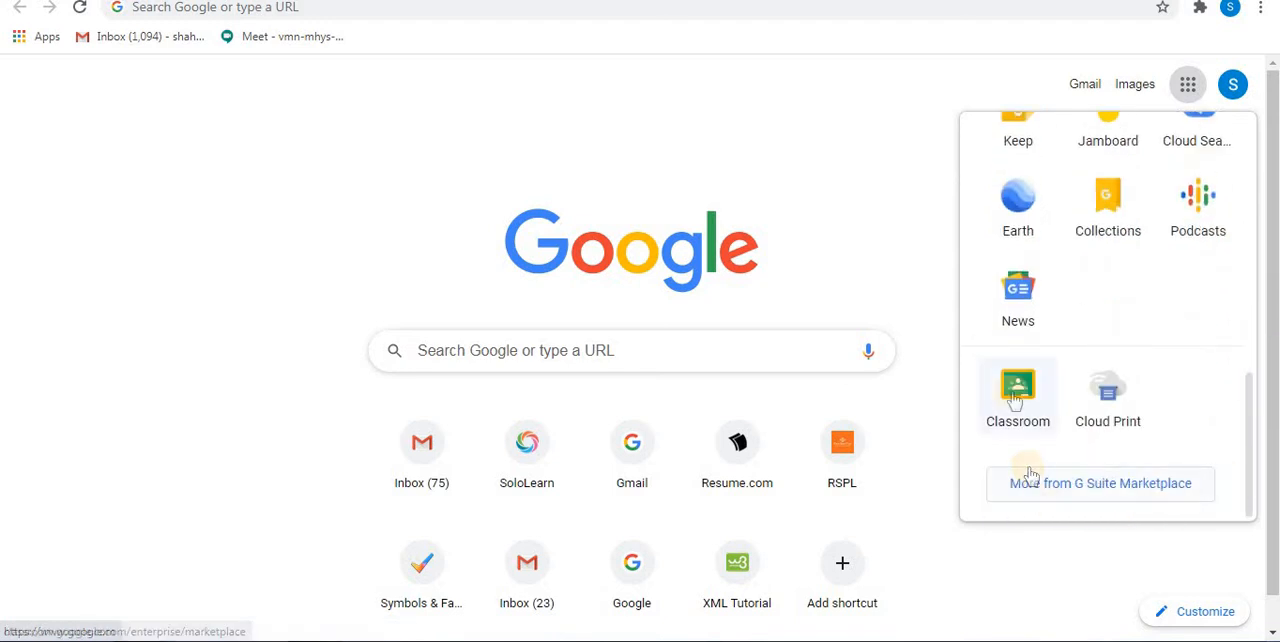
mouse_move(1016, 396)
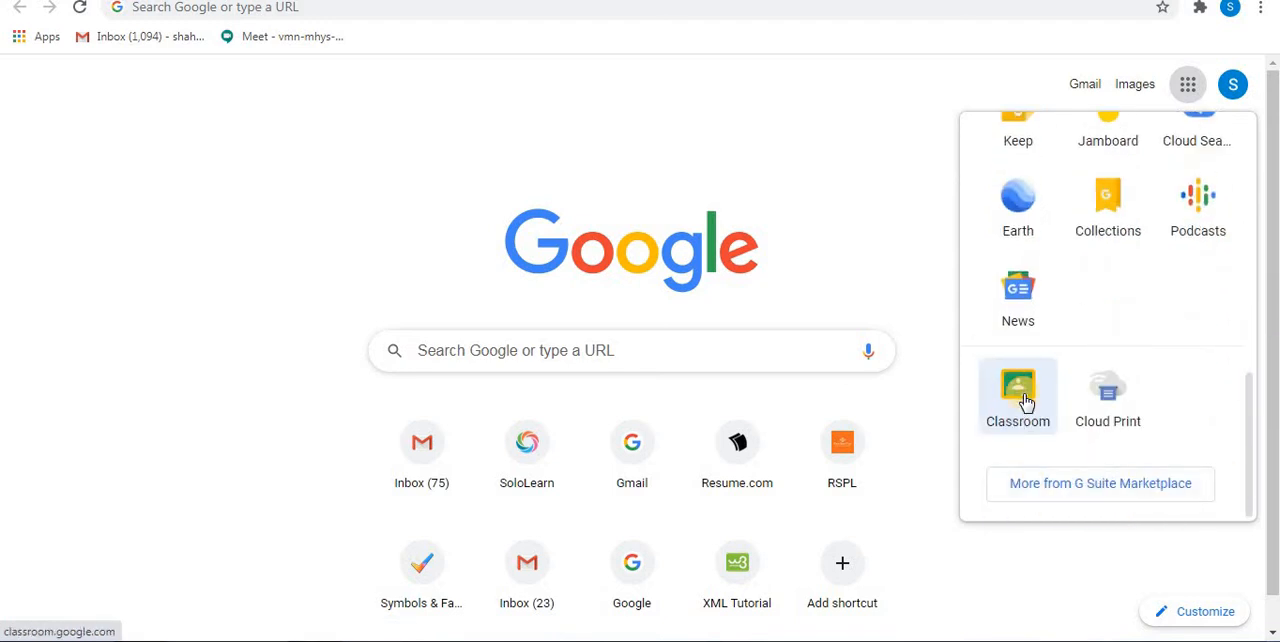
scroll(up, 3)
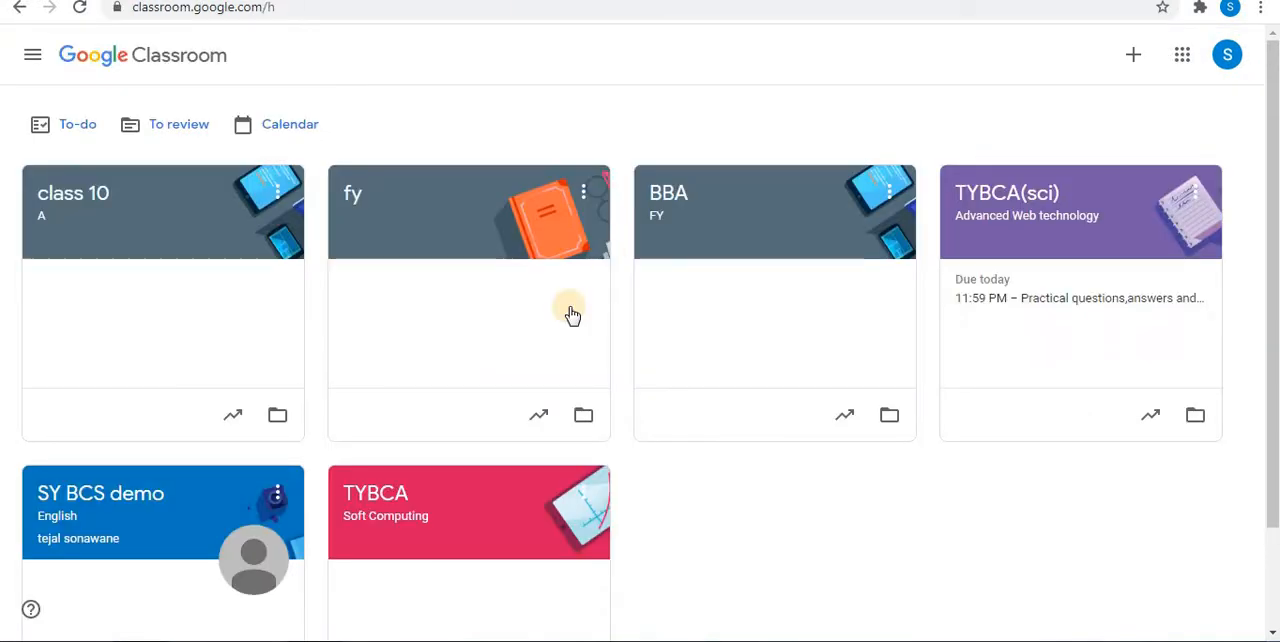
mouse_move(558, 56)
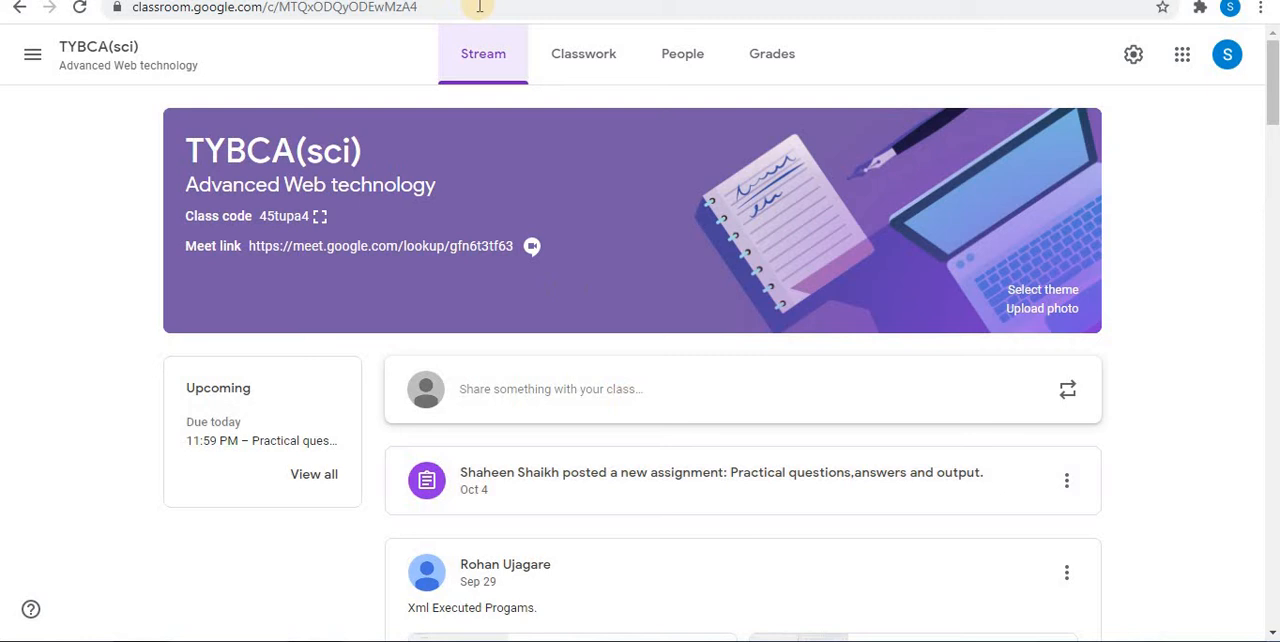
mouse_move(632, 72)
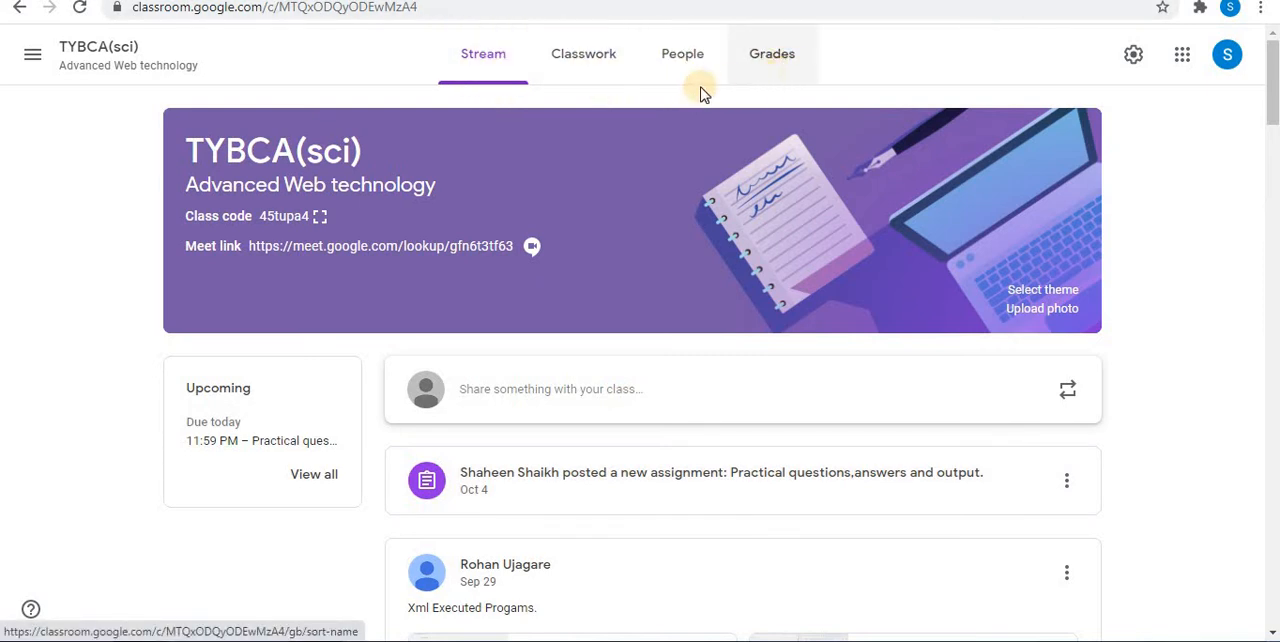
Step: Show the People page listing the TYBCA(sci) class's teachers and students
click(684, 52)
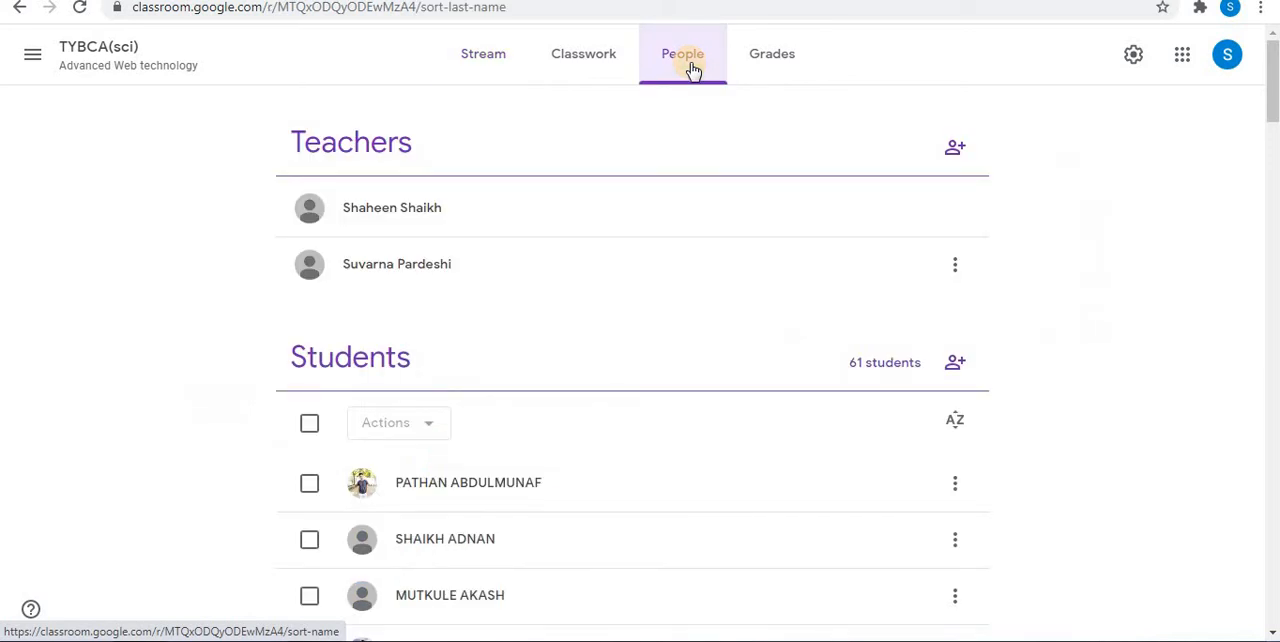
mouse_move(508, 248)
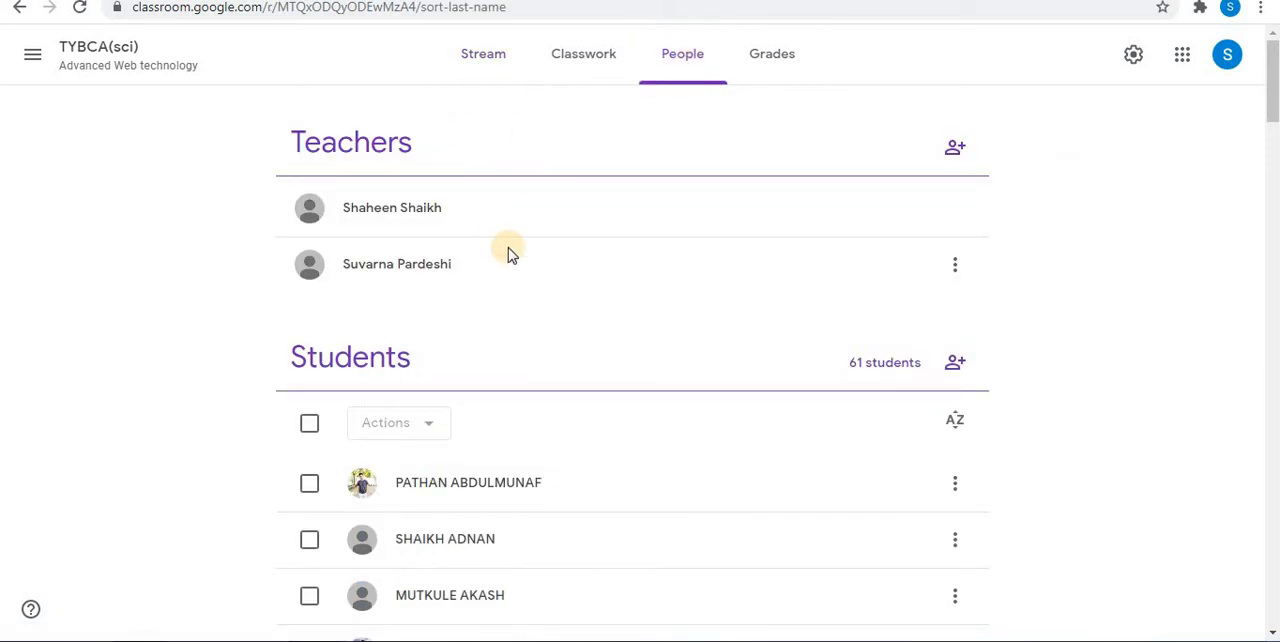
mouse_move(520, 448)
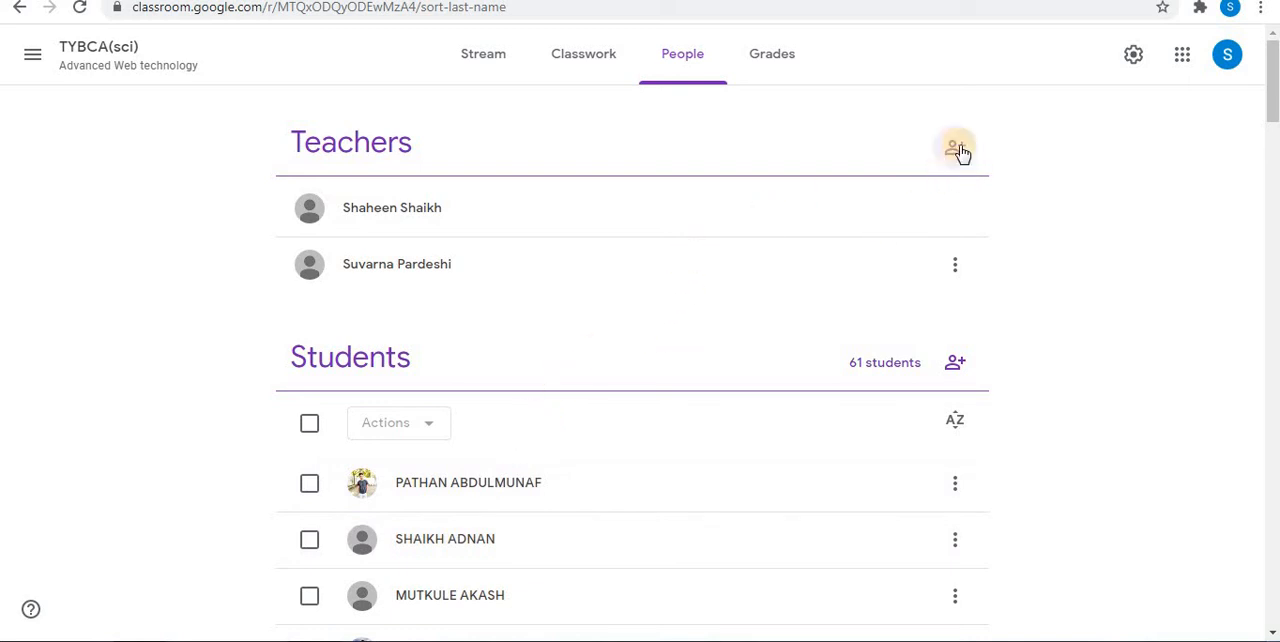
mouse_move(950, 148)
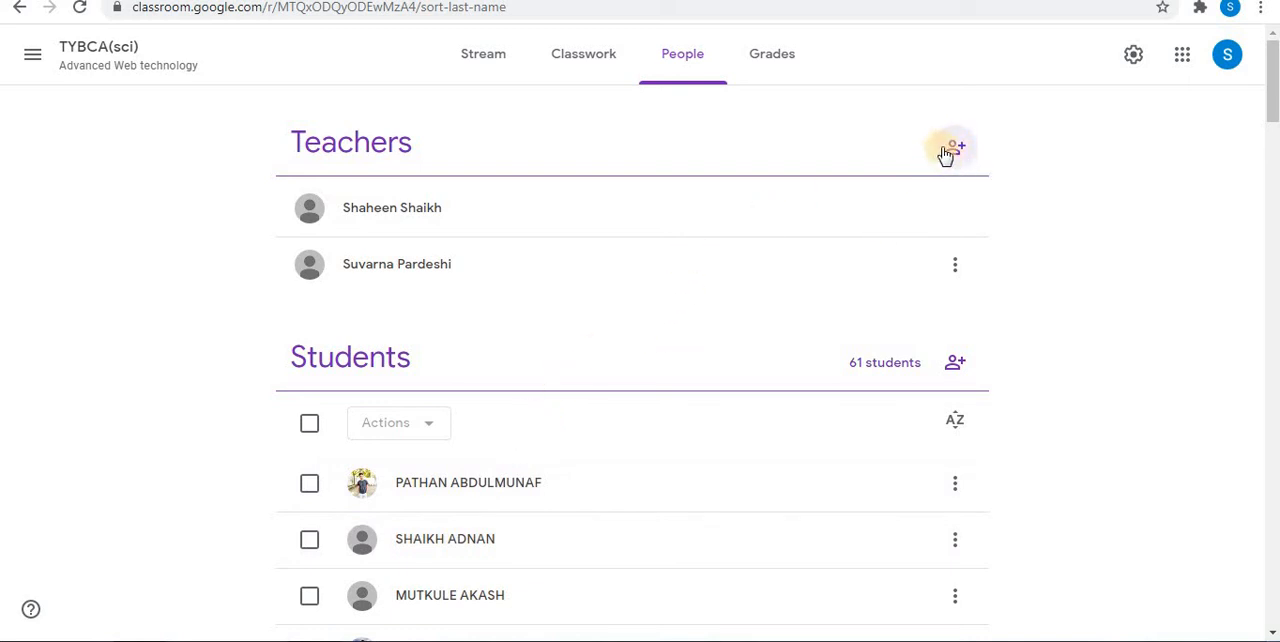
mouse_move(954, 148)
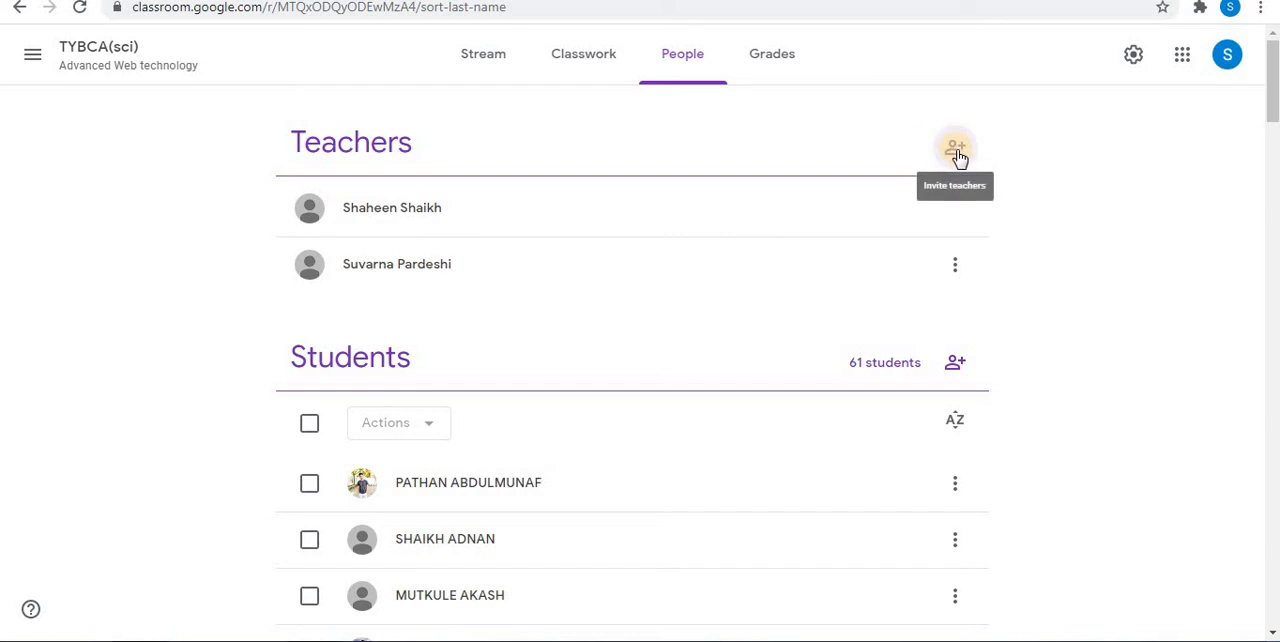
mouse_move(388, 170)
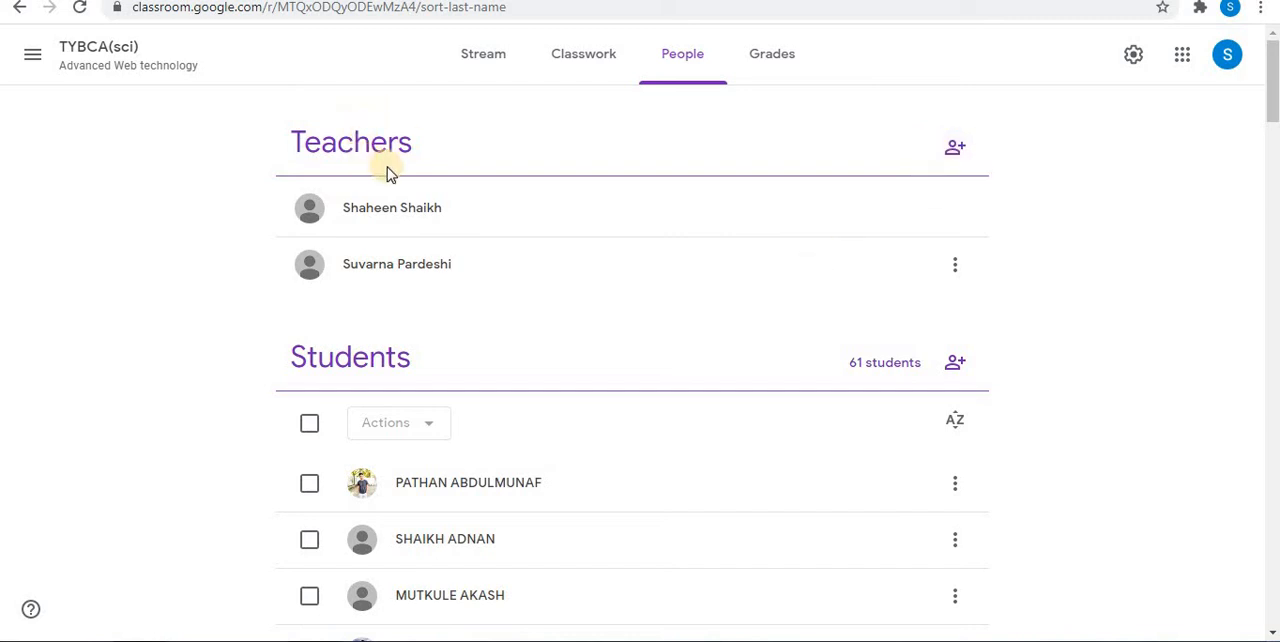
mouse_move(456, 294)
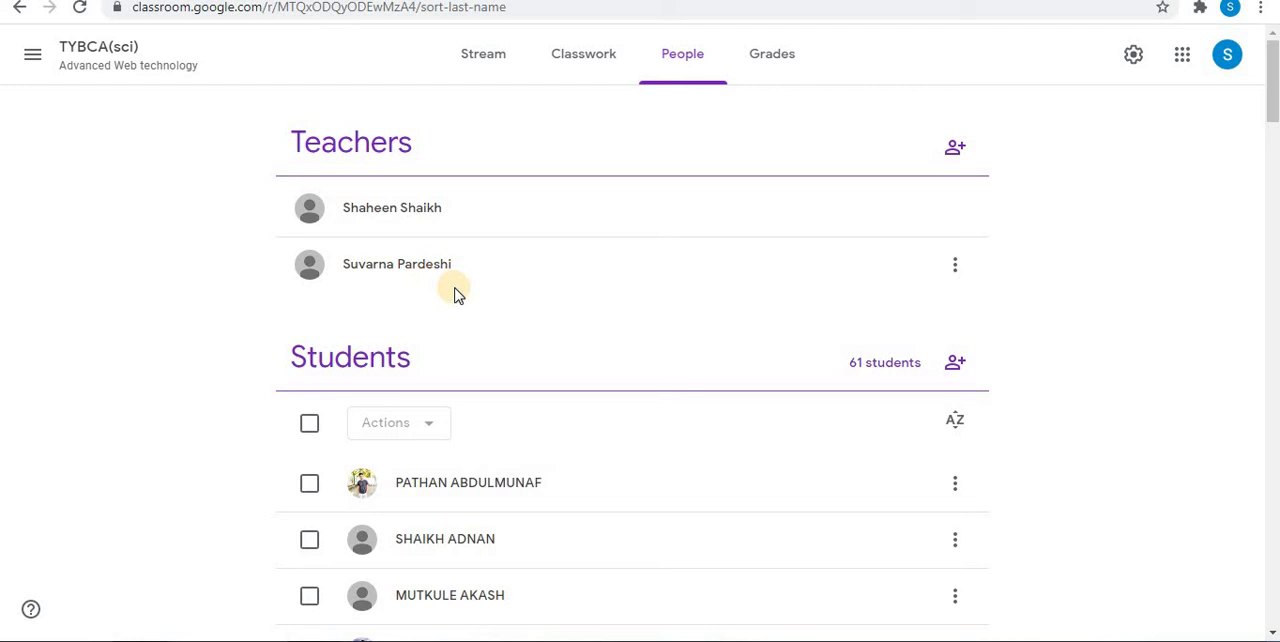
mouse_move(954, 148)
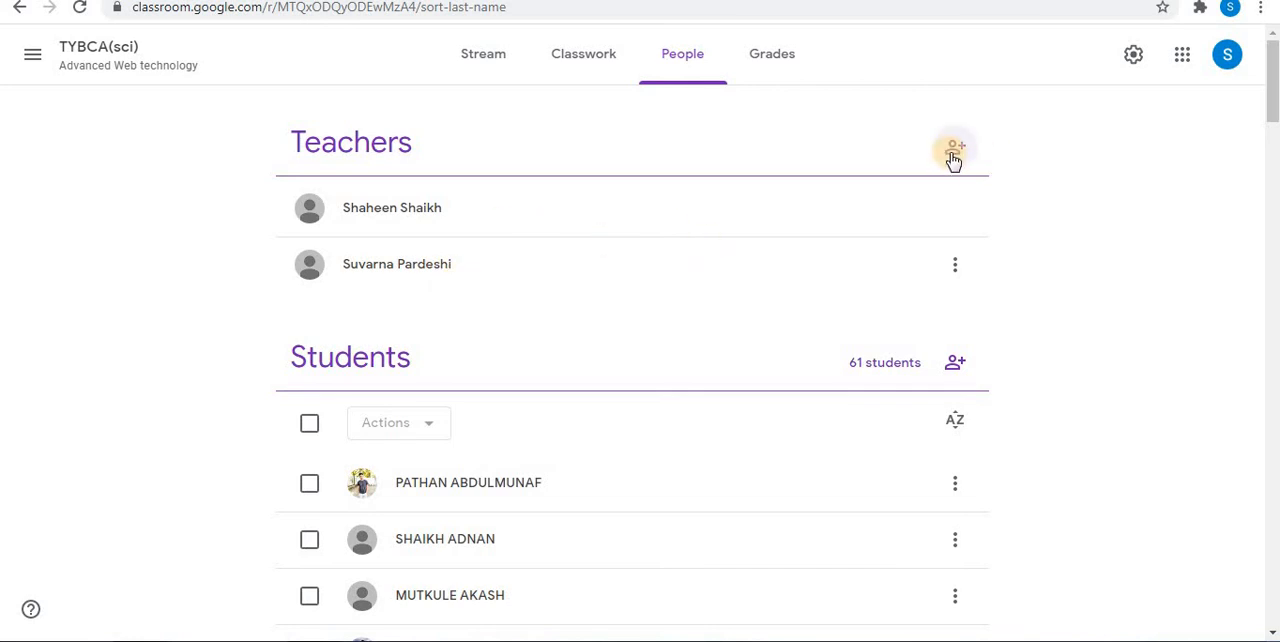
Step: Start an Invite teachers dialog, then cancel it without inviting anyone
click(952, 148)
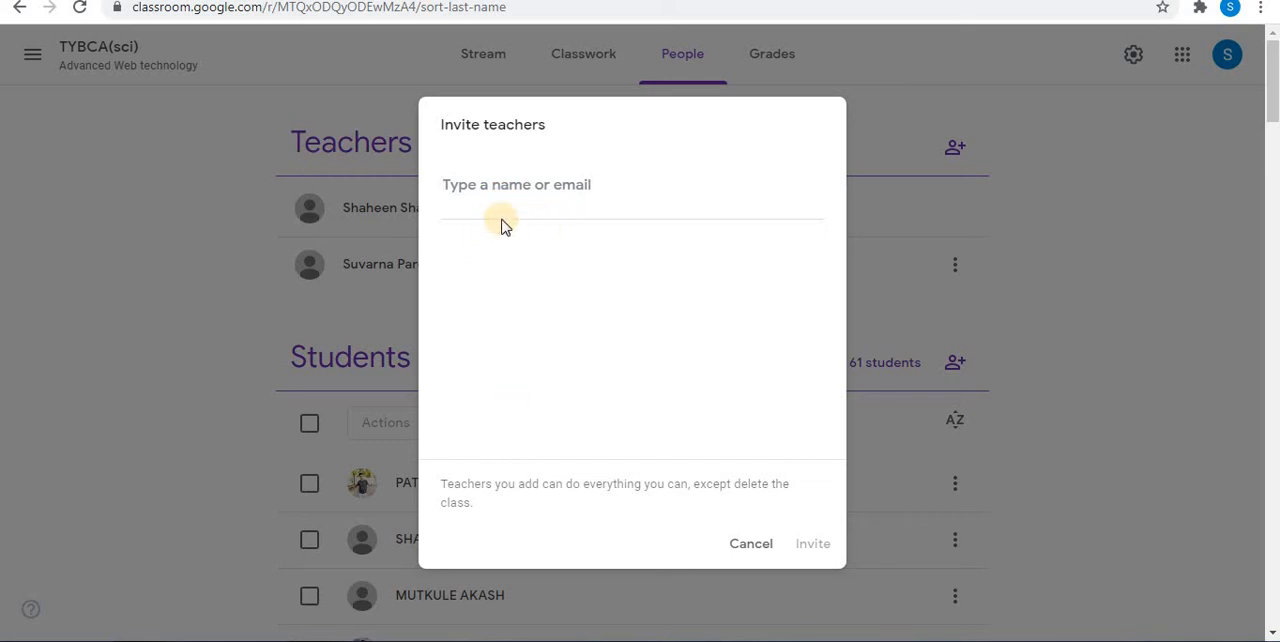
mouse_move(520, 212)
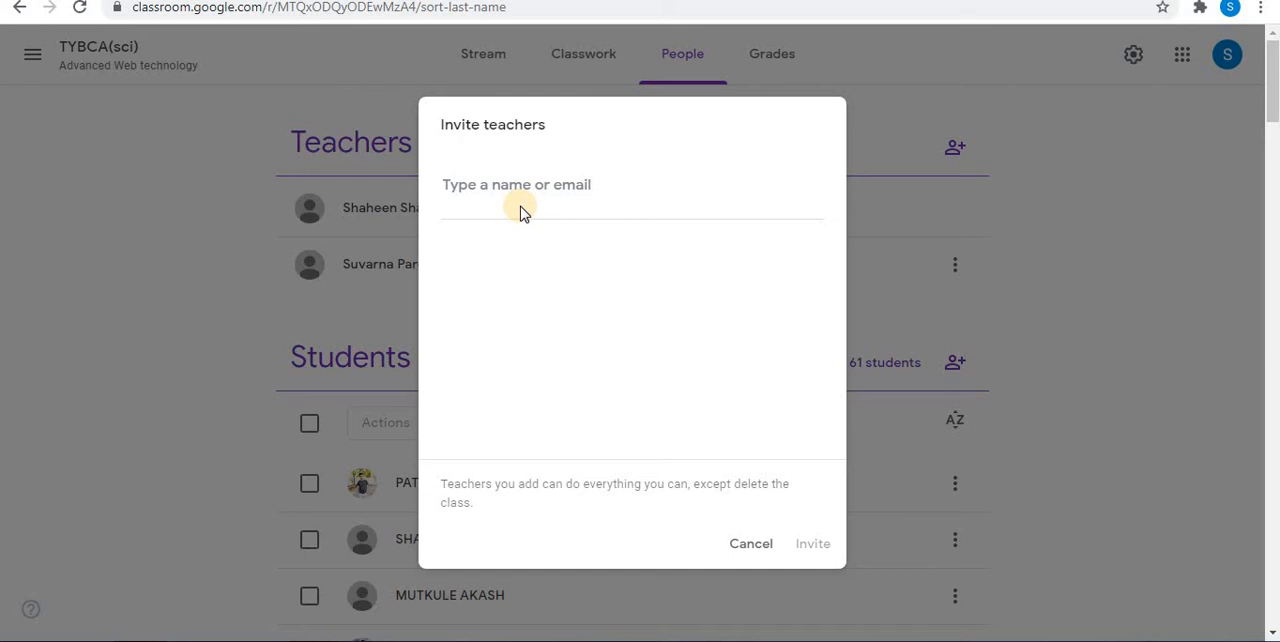
mouse_move(544, 264)
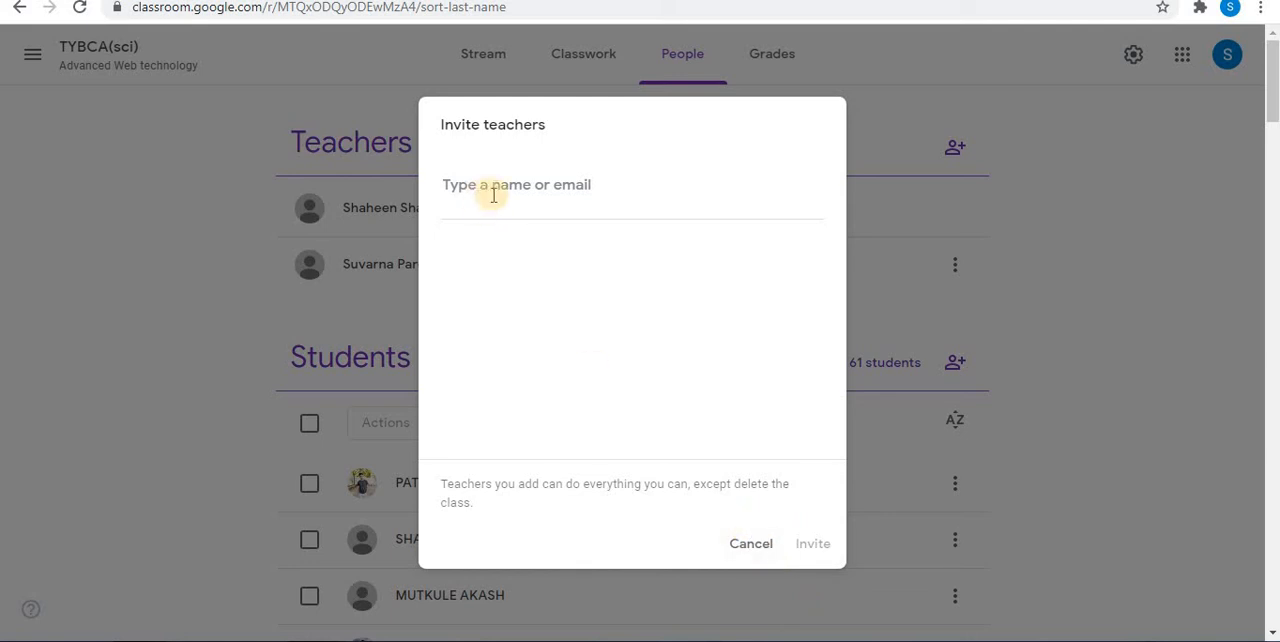
mouse_move(812, 584)
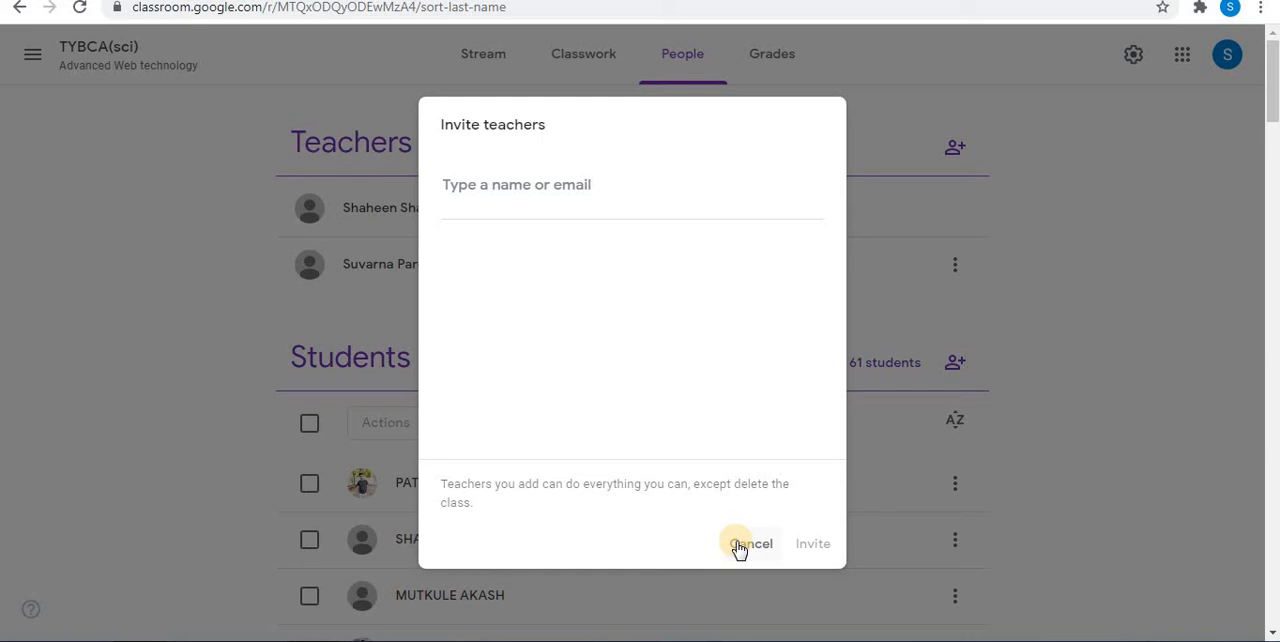
click(752, 544)
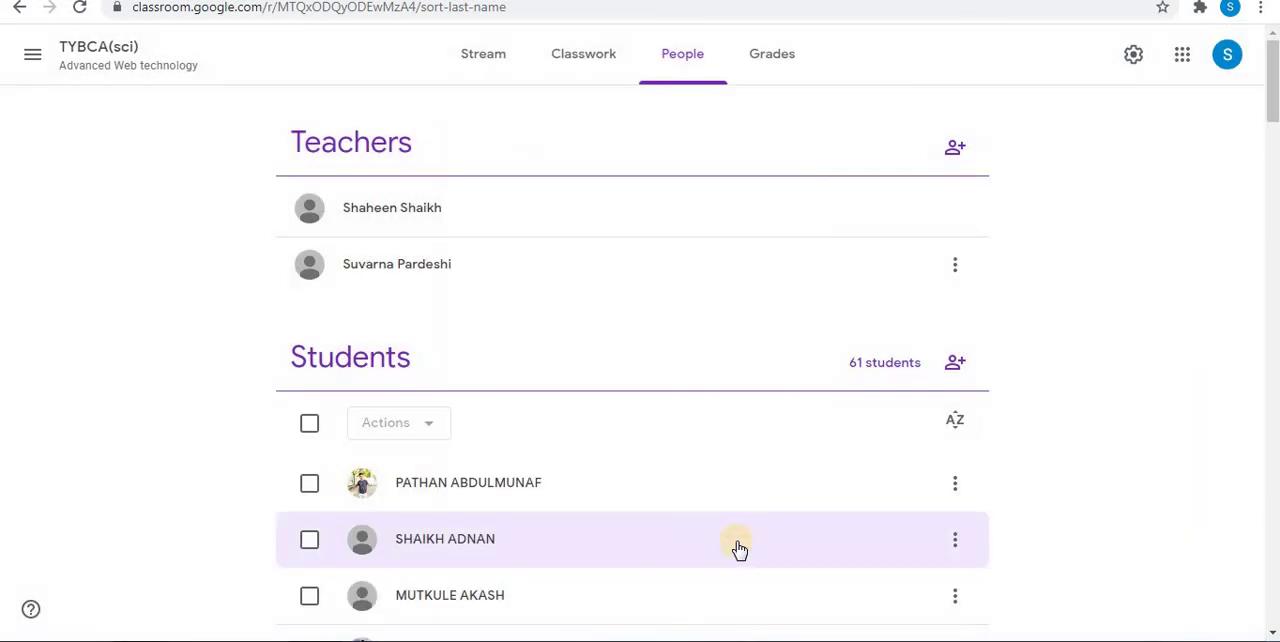
mouse_move(578, 276)
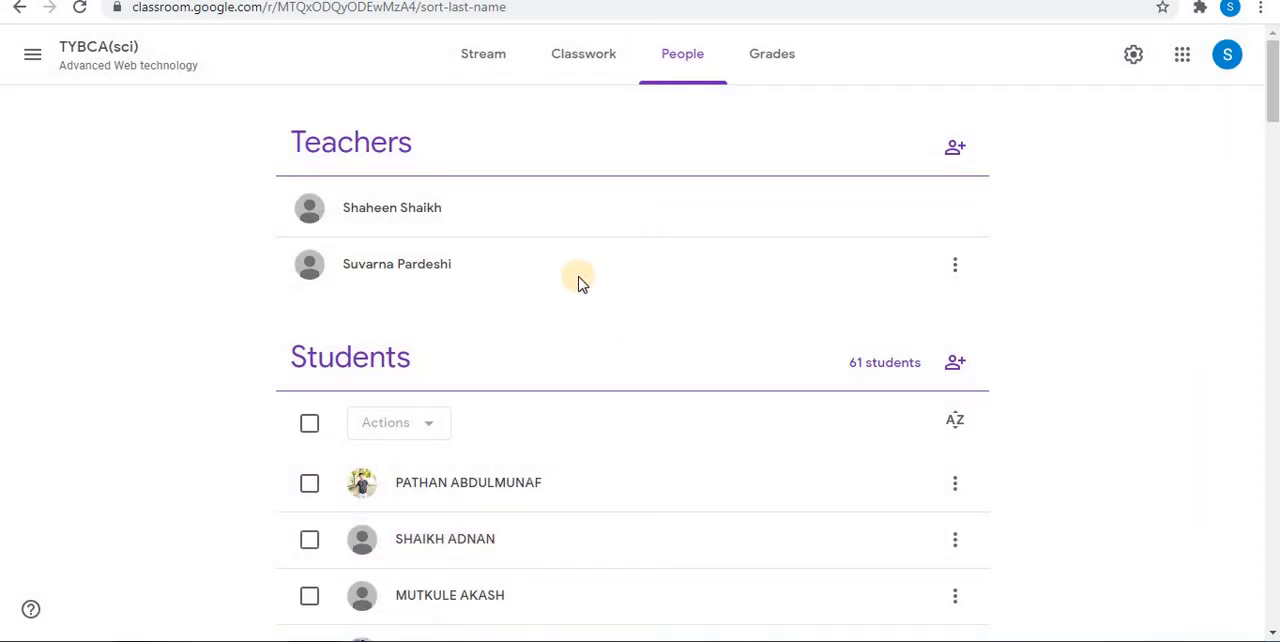
mouse_move(340, 270)
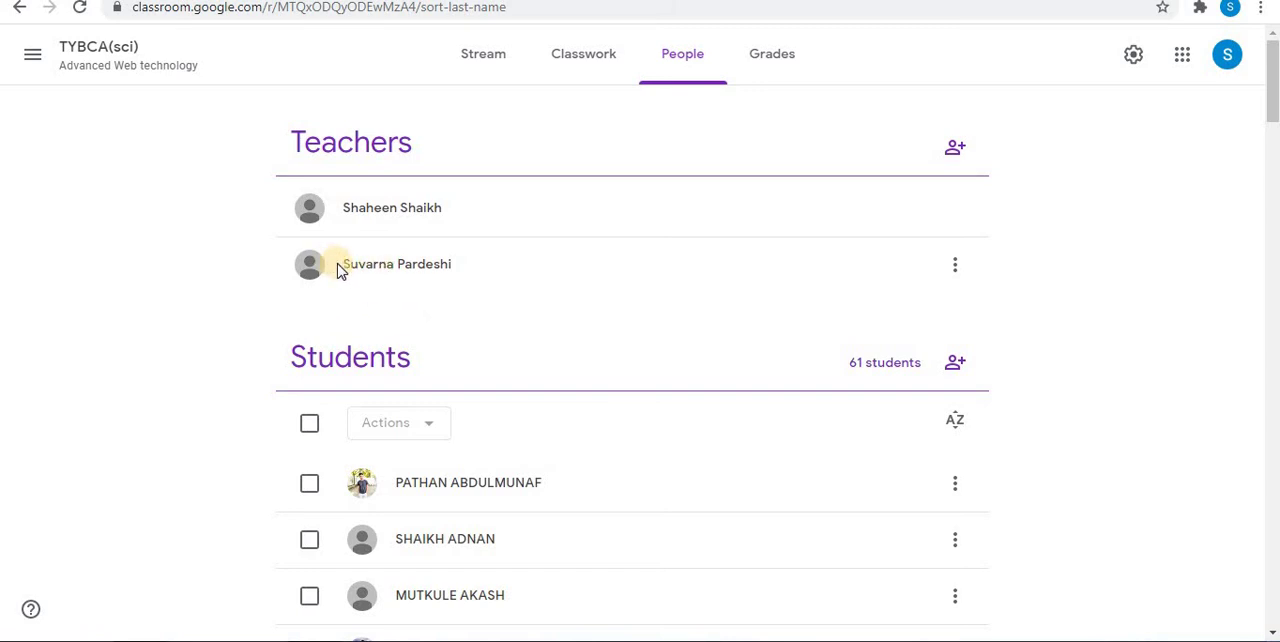
mouse_move(508, 280)
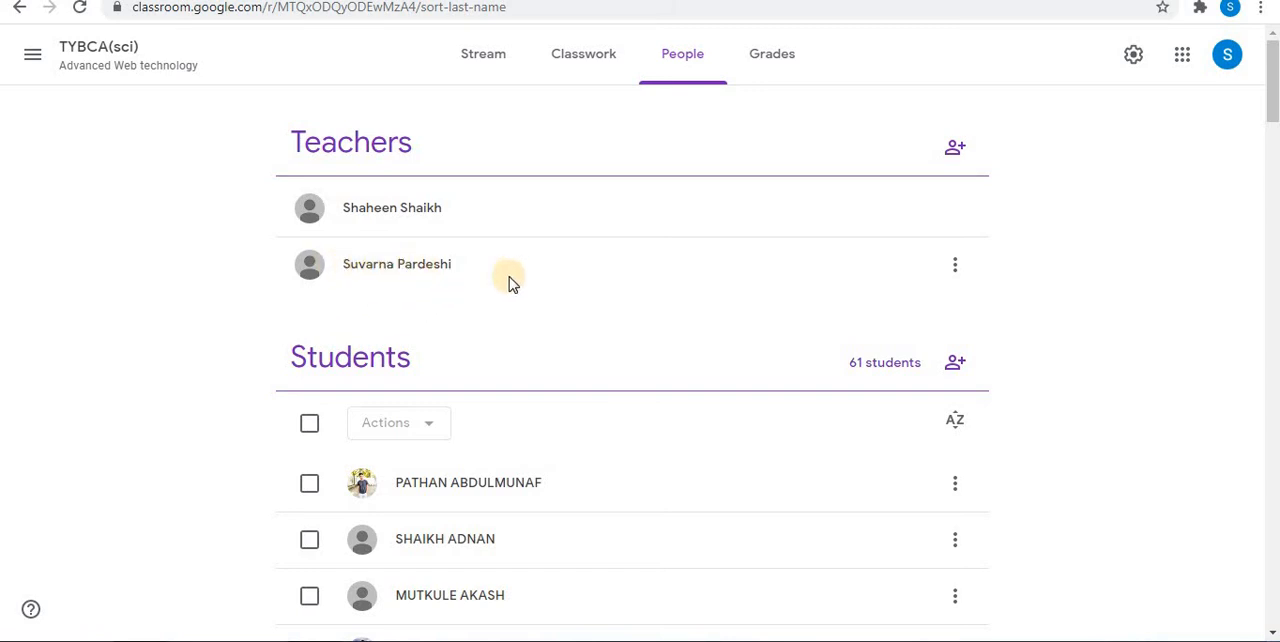
mouse_move(956, 264)
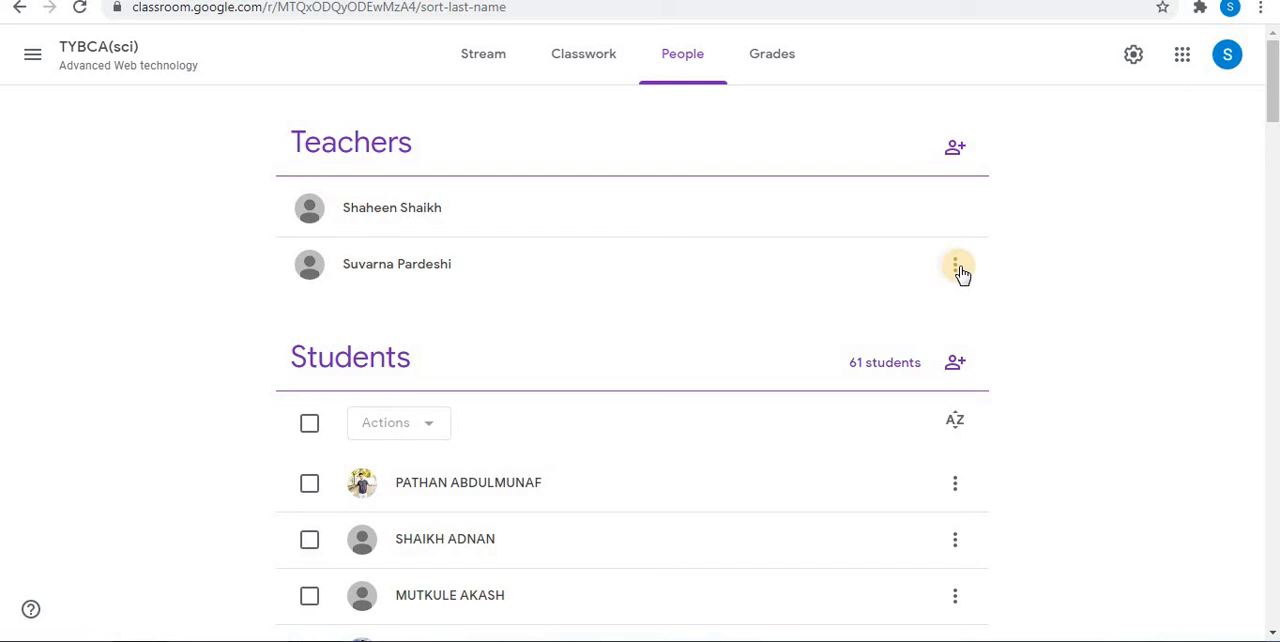
click(956, 264)
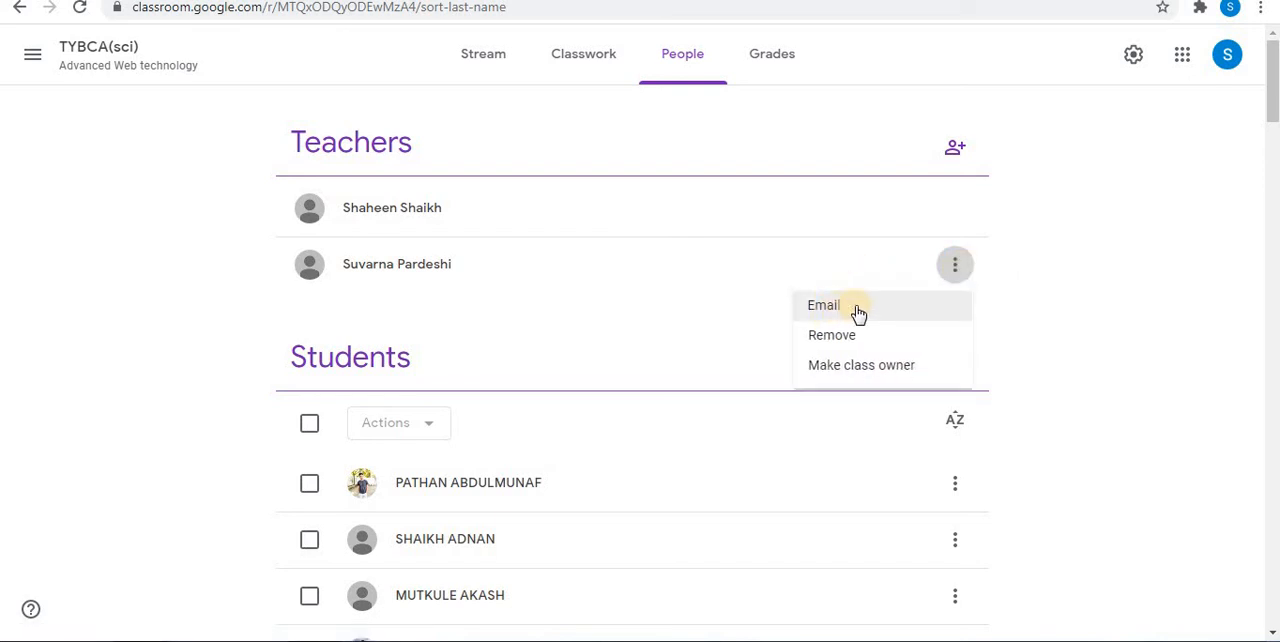
mouse_move(896, 348)
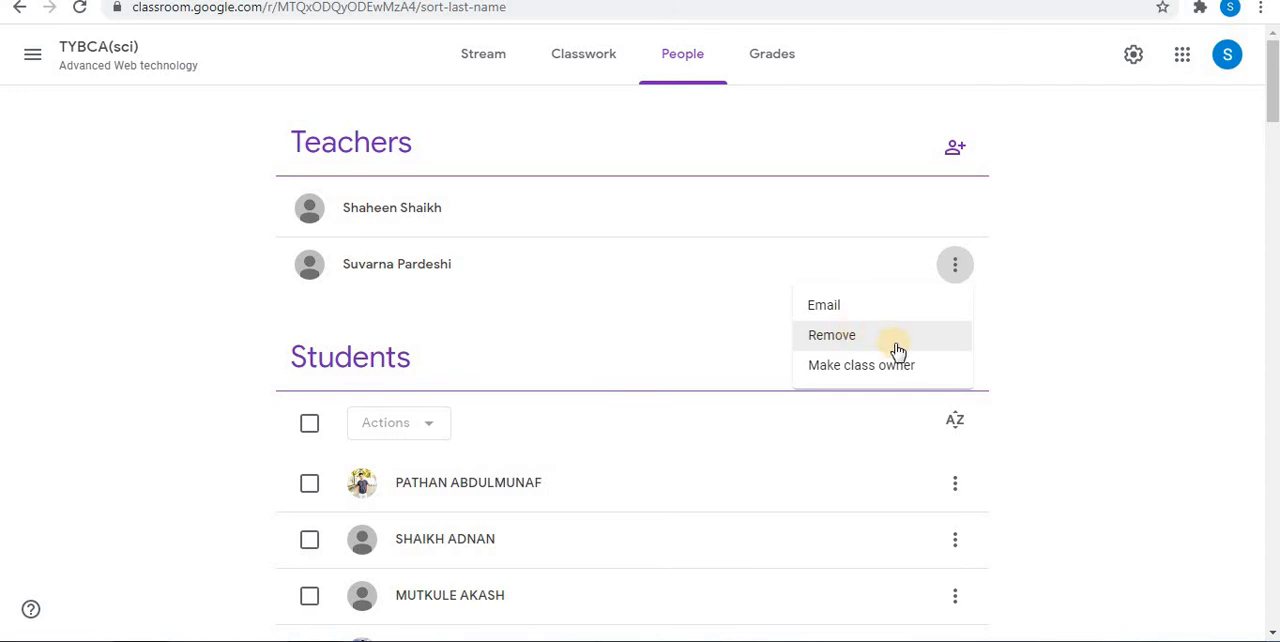
mouse_move(872, 364)
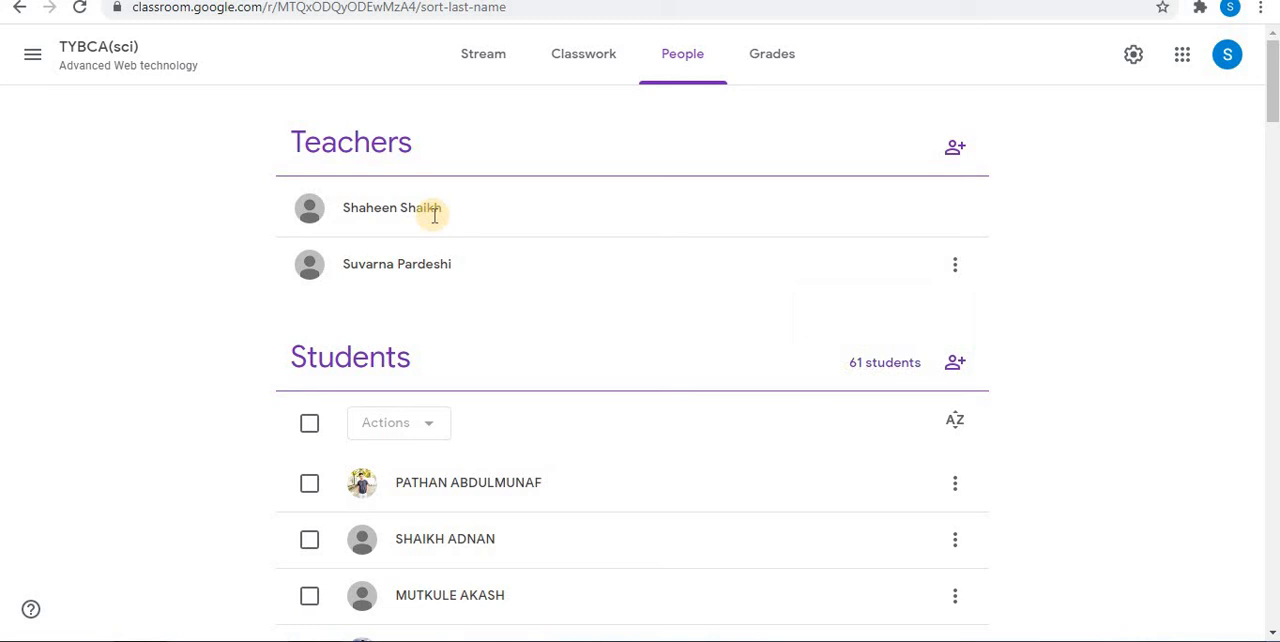
mouse_move(360, 270)
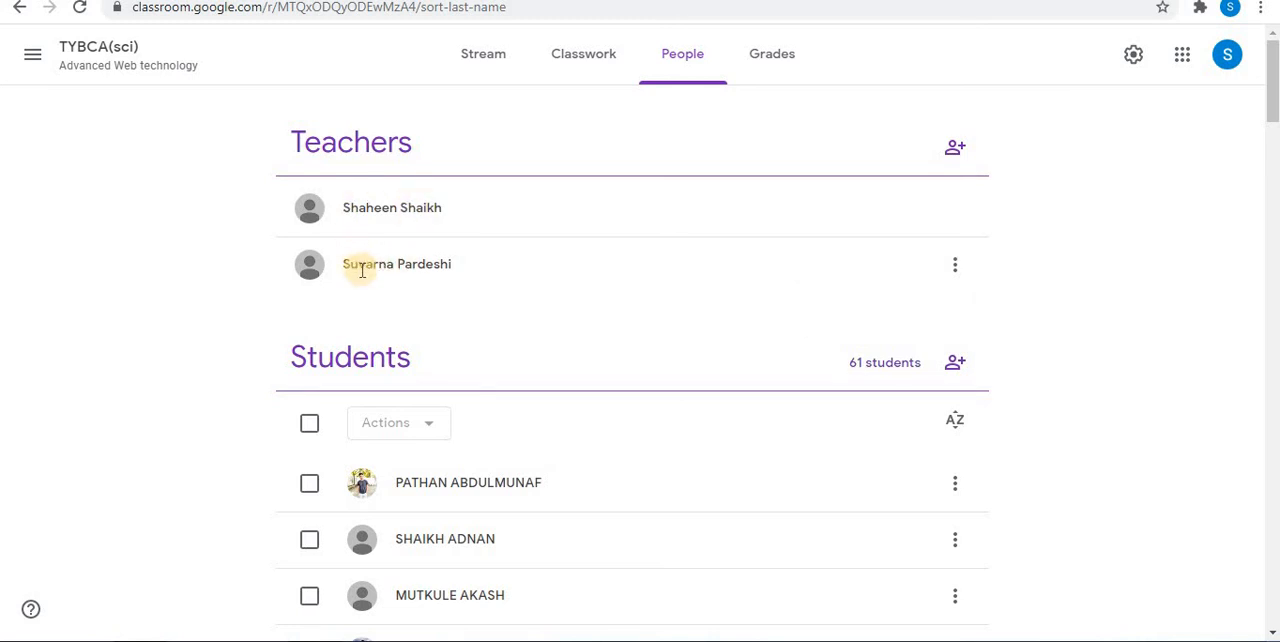
mouse_move(344, 304)
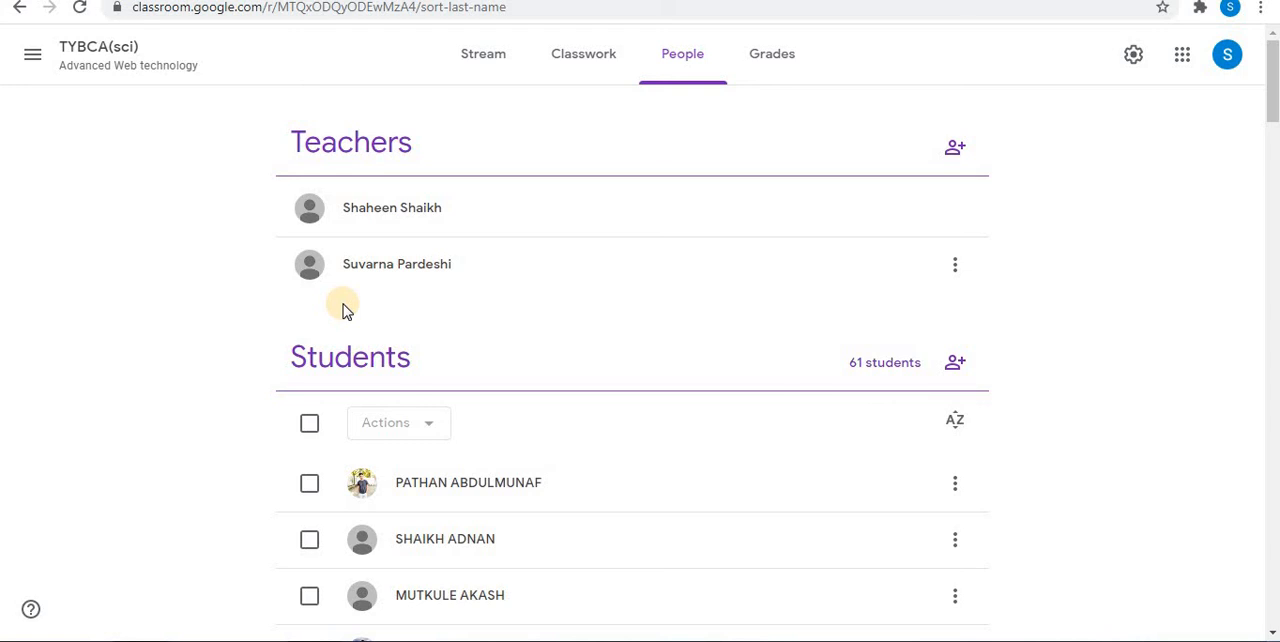
mouse_move(372, 304)
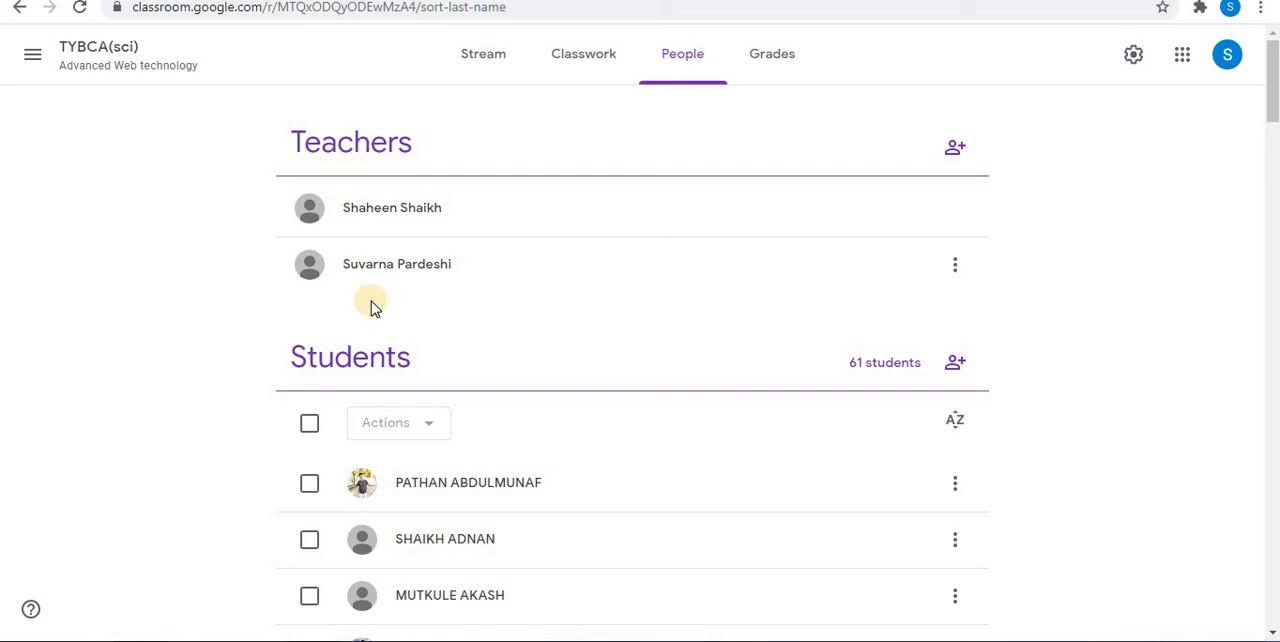
mouse_move(268, 304)
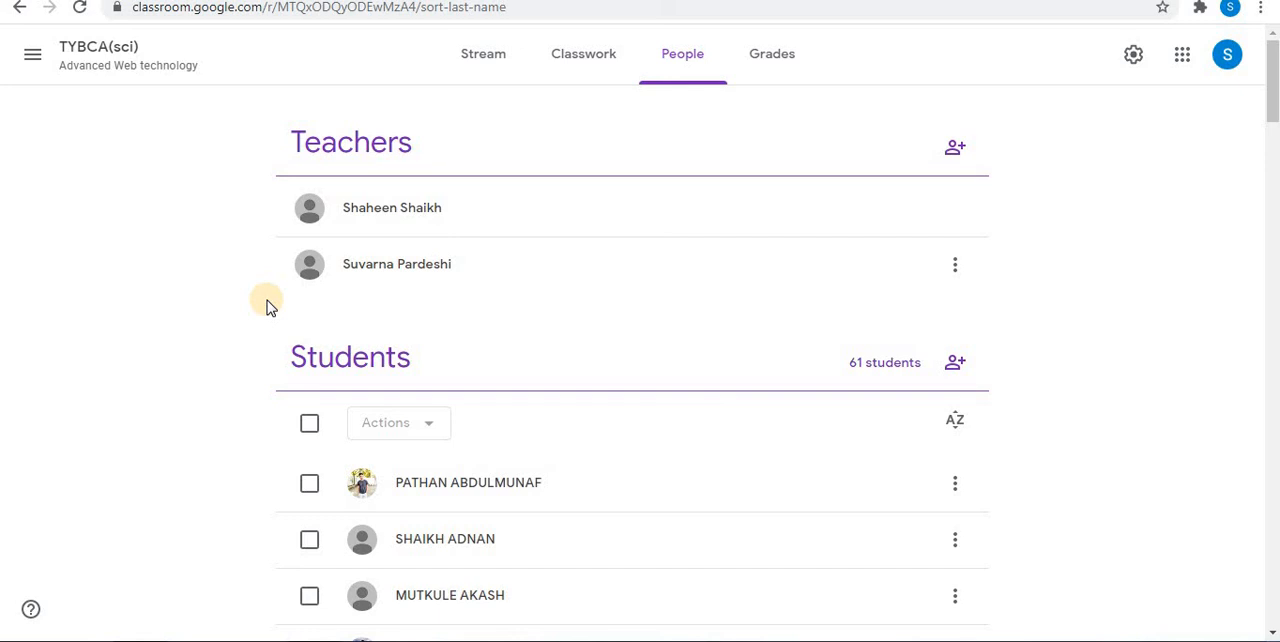
mouse_move(144, 224)
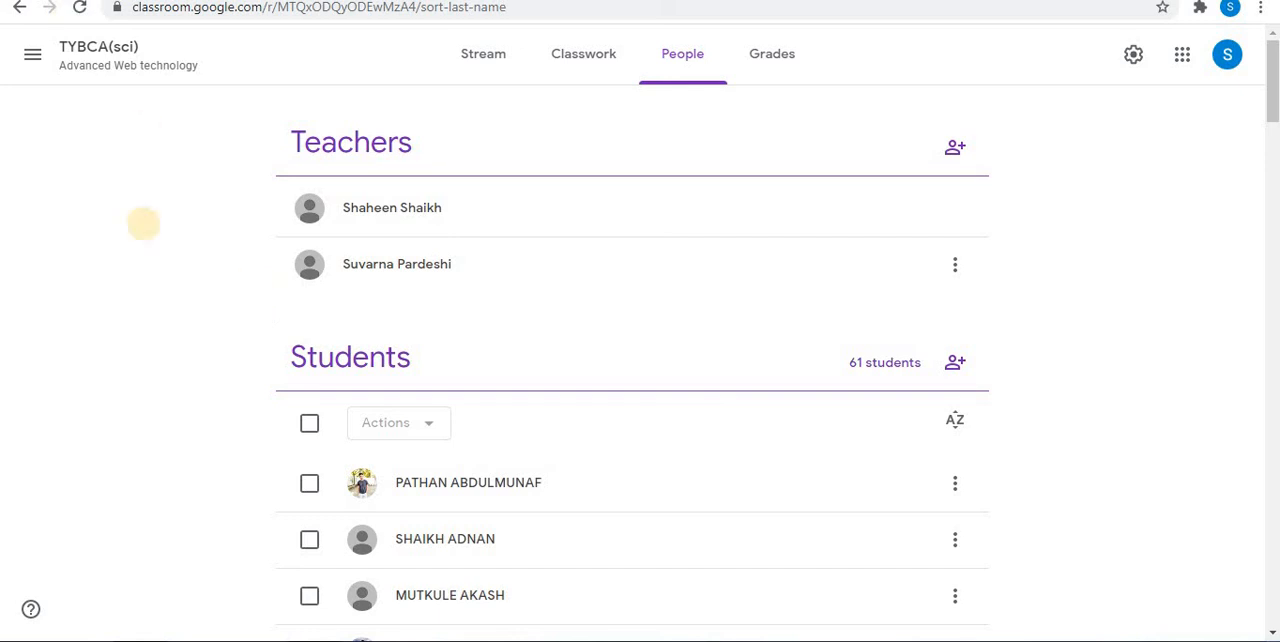
mouse_move(144, 228)
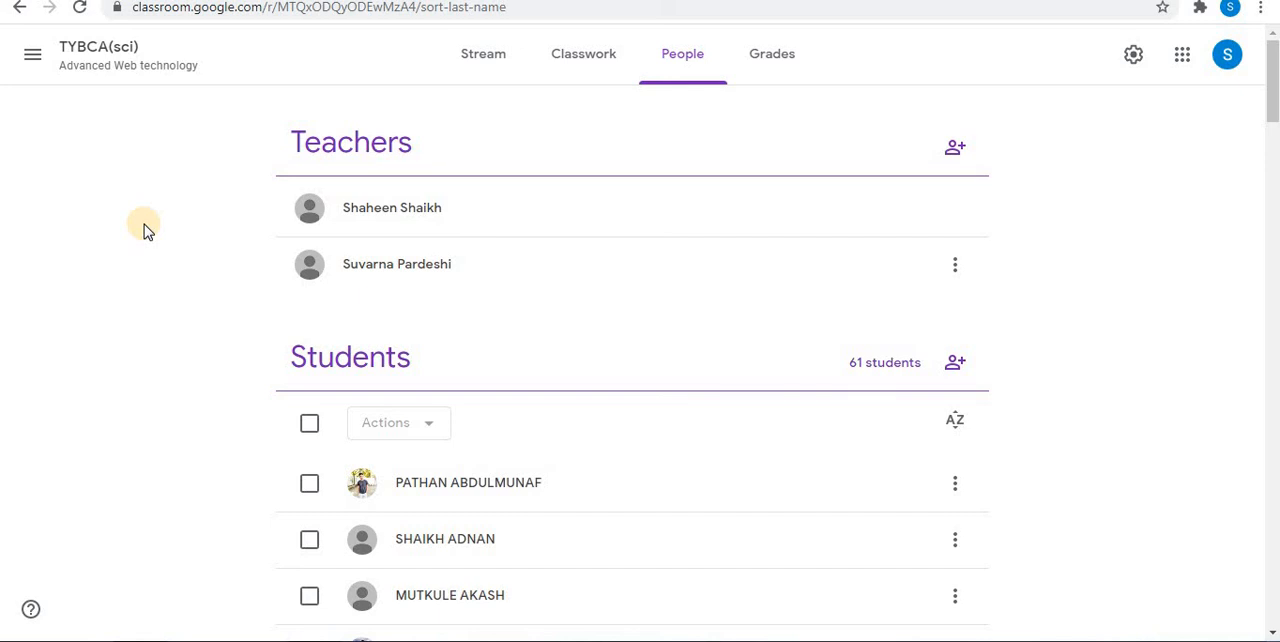
mouse_move(72, 112)
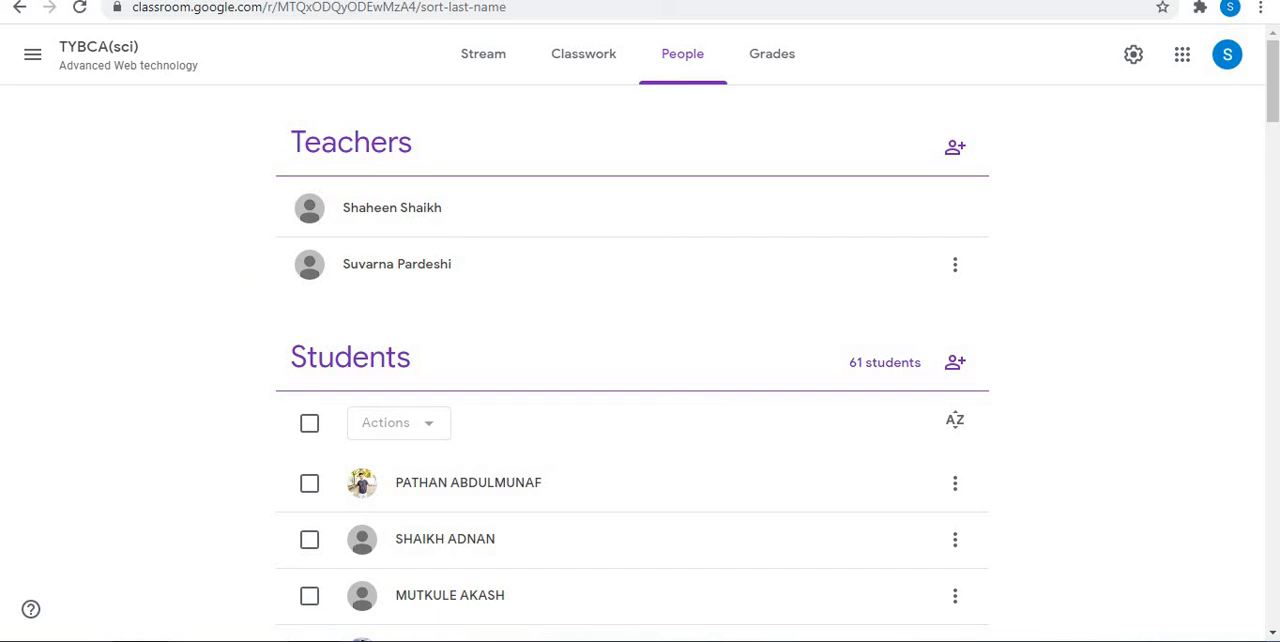
mouse_move(126, 268)
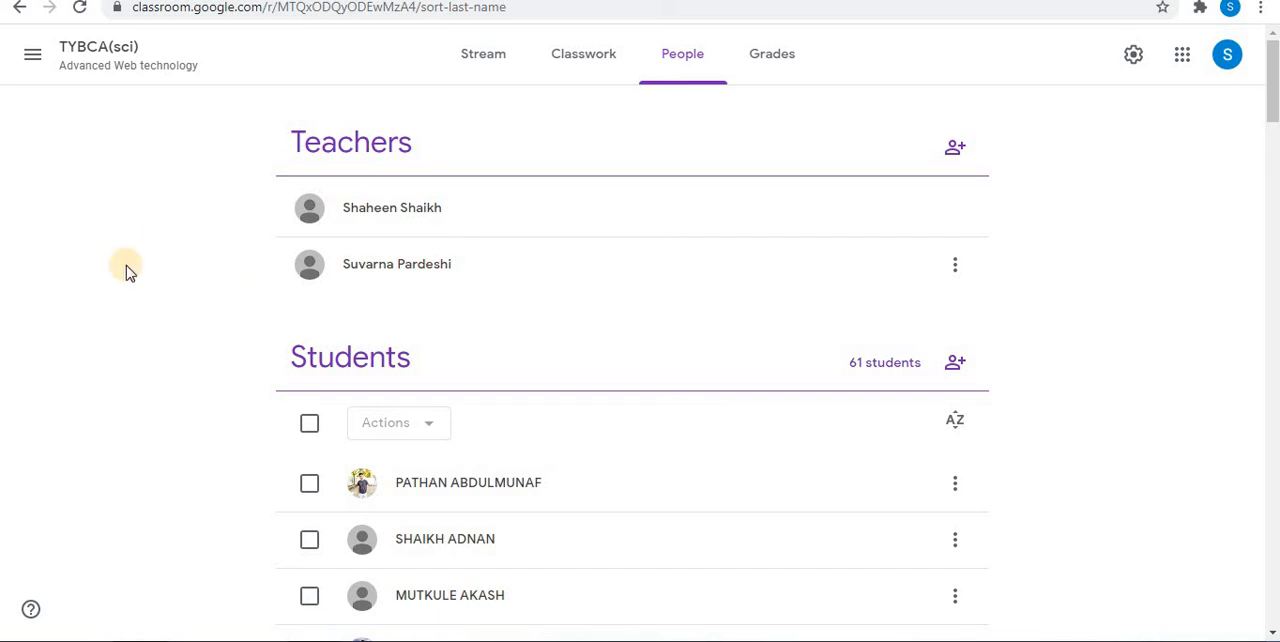